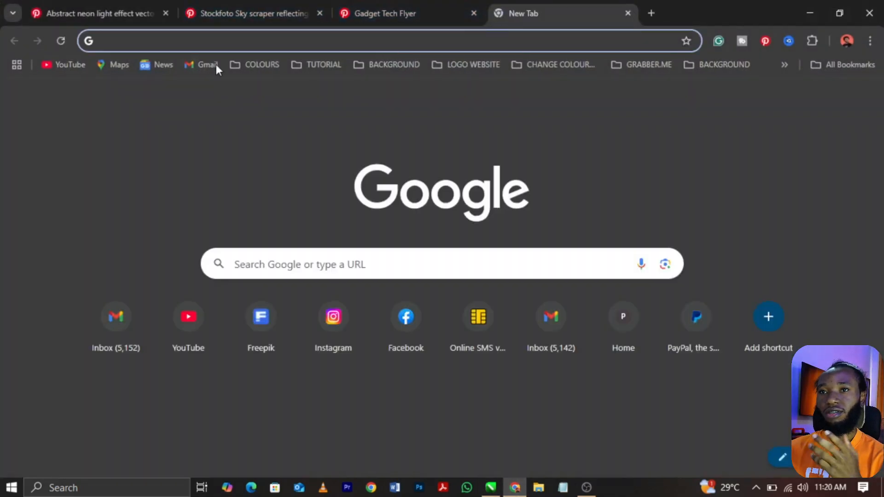
# Search Pinterest for 'light flare' in a new browser tab.
pyautogui.write('pinterest.com/business/hub/')
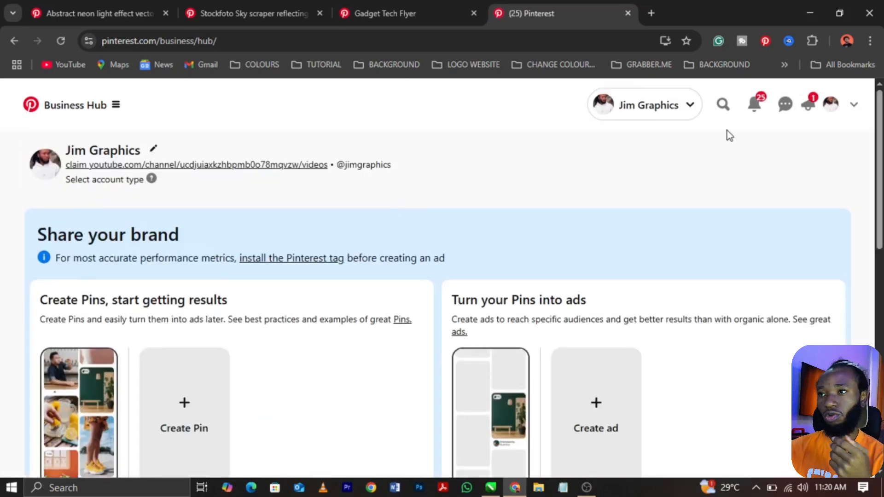
pyautogui.click(723, 105)
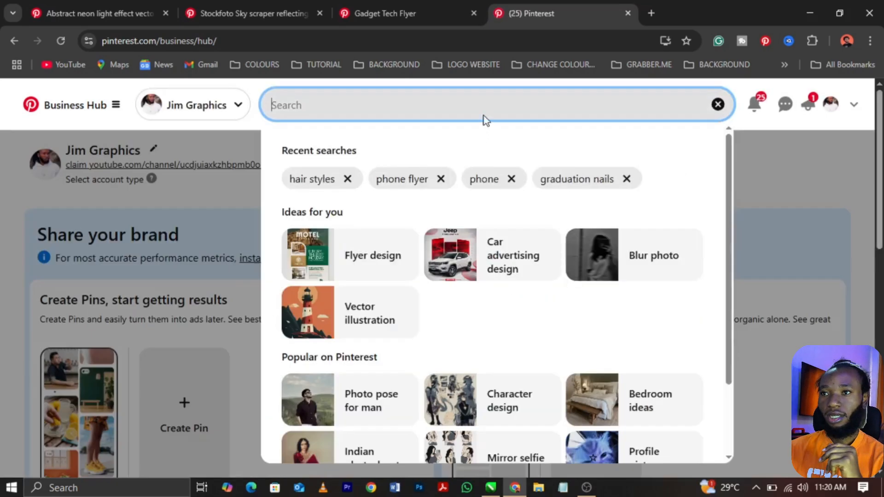
pyautogui.moveTo(488, 110)
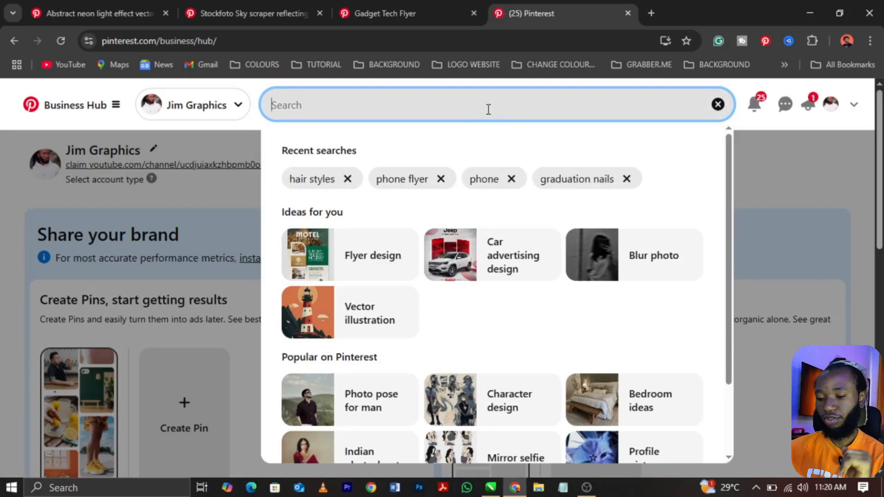
pyautogui.write('f')
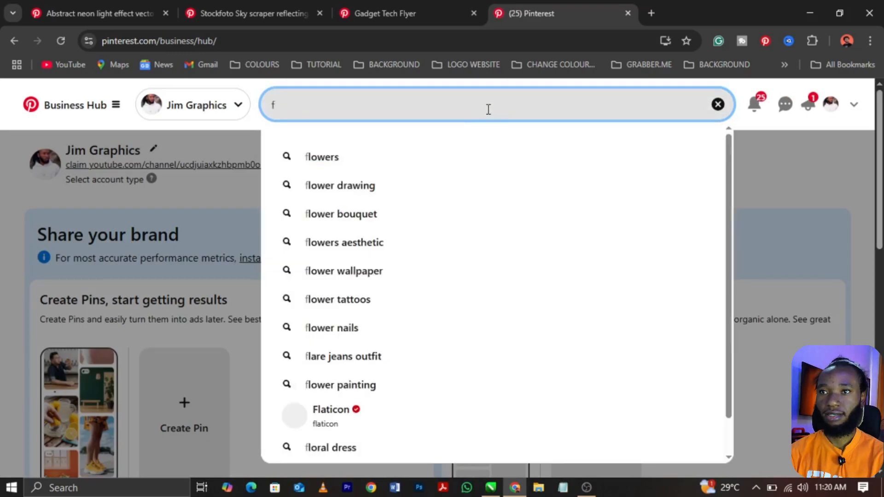
pyautogui.write('light flare')
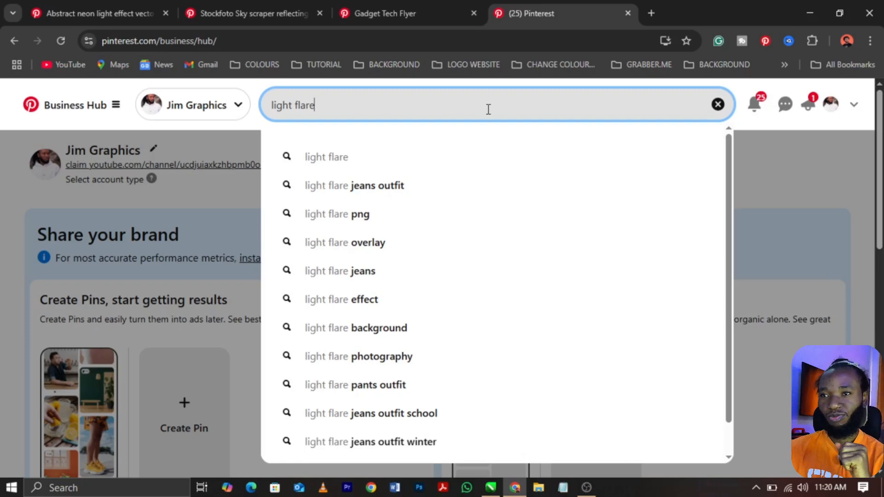
pyautogui.press('enter')
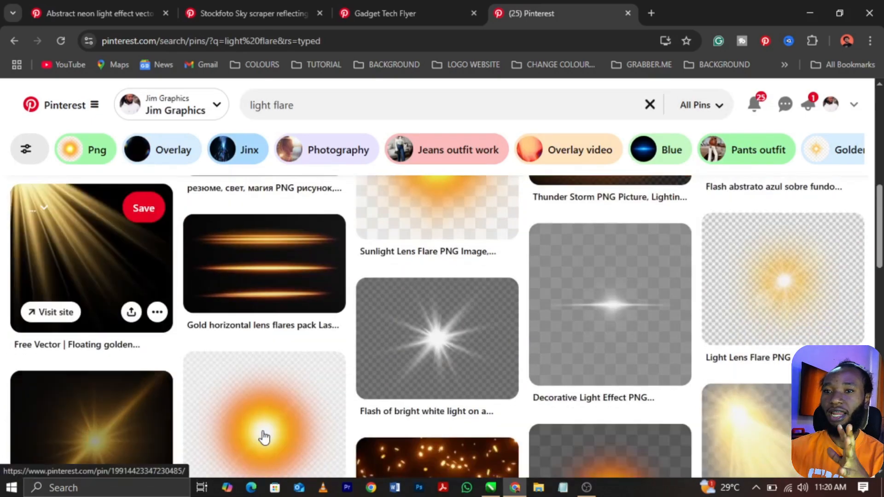
# Scroll through the light flare results, then minimize the browser to reveal the flyer.
pyautogui.scroll(-3)
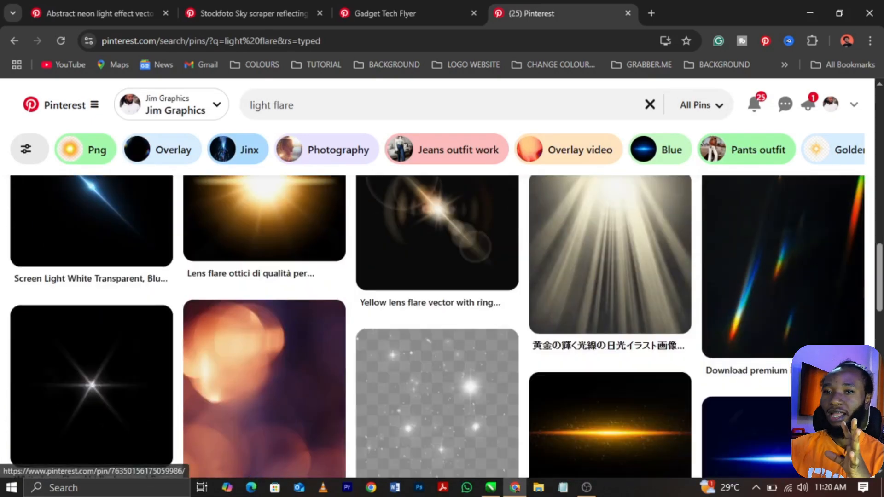
pyautogui.scroll(-3)
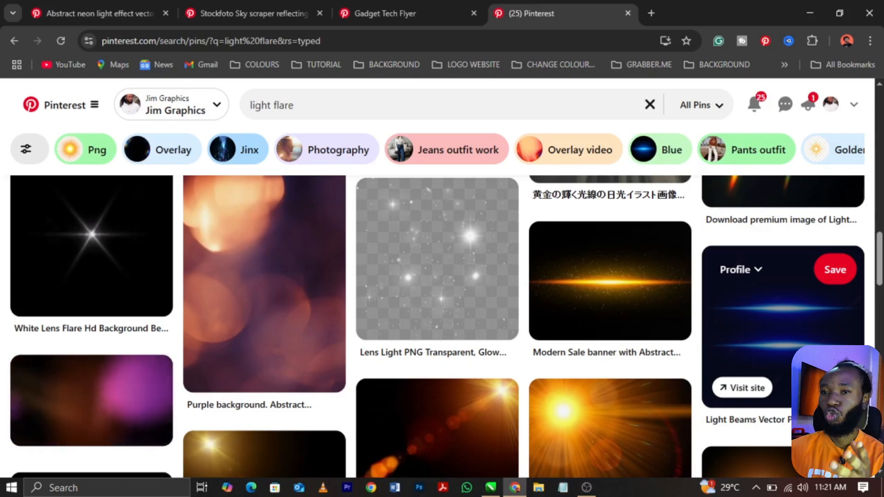
pyautogui.scroll(-3)
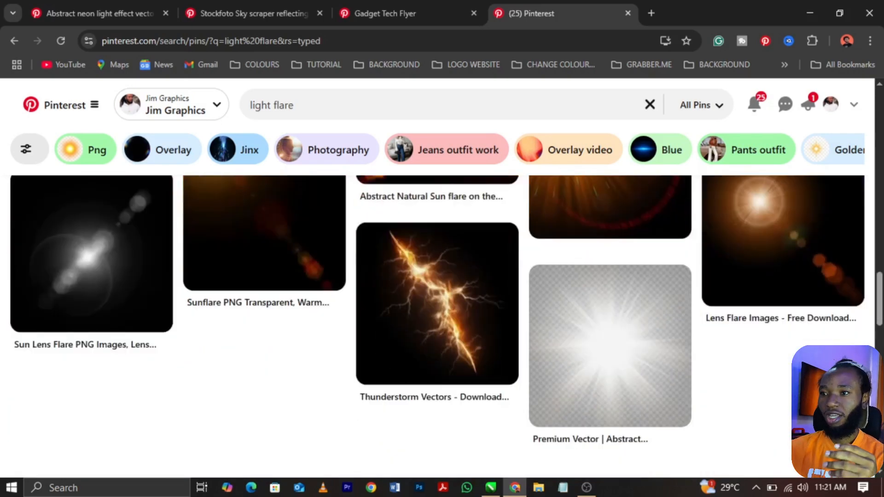
pyautogui.scroll(-3)
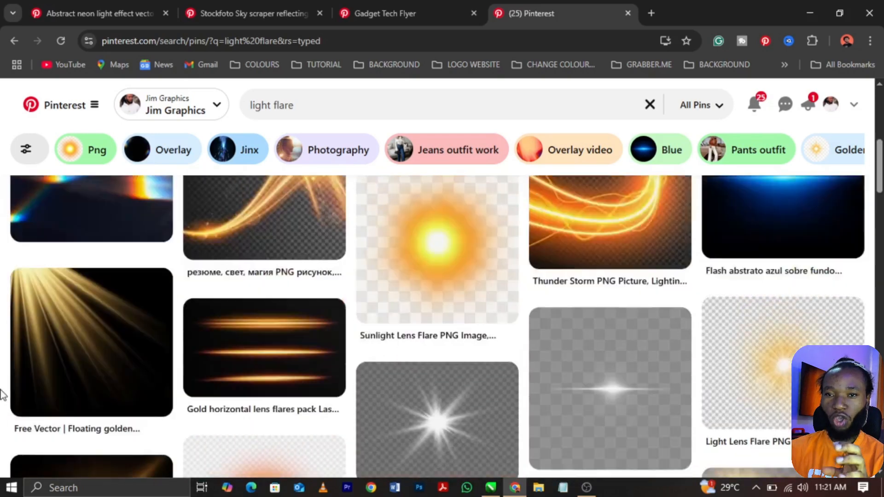
pyautogui.scroll(-3)
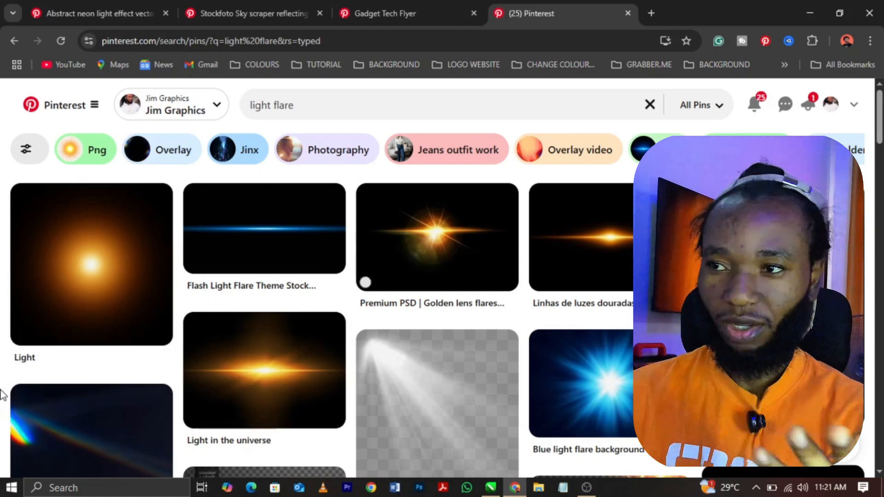
pyautogui.scroll(-3)
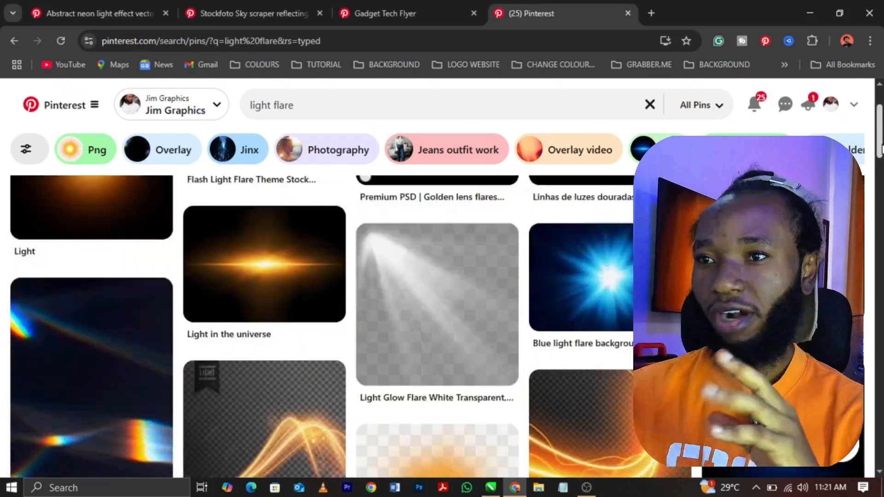
pyautogui.scroll(-3)
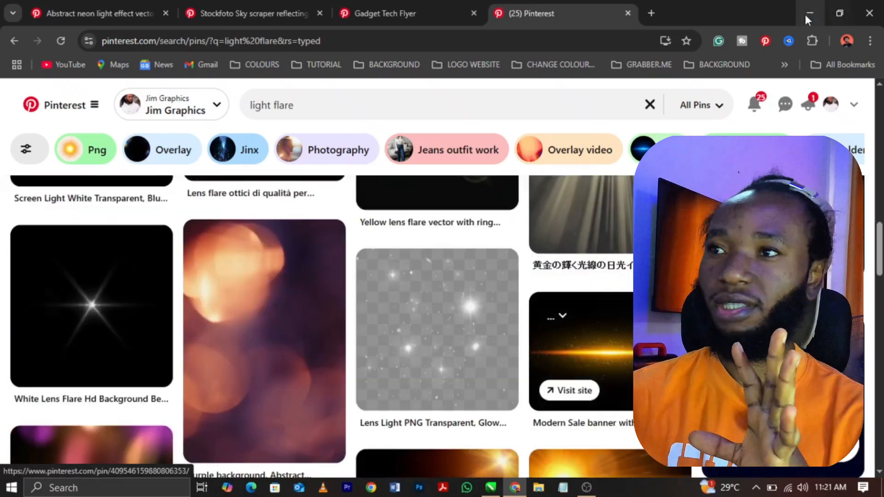
pyautogui.click(489, 488)
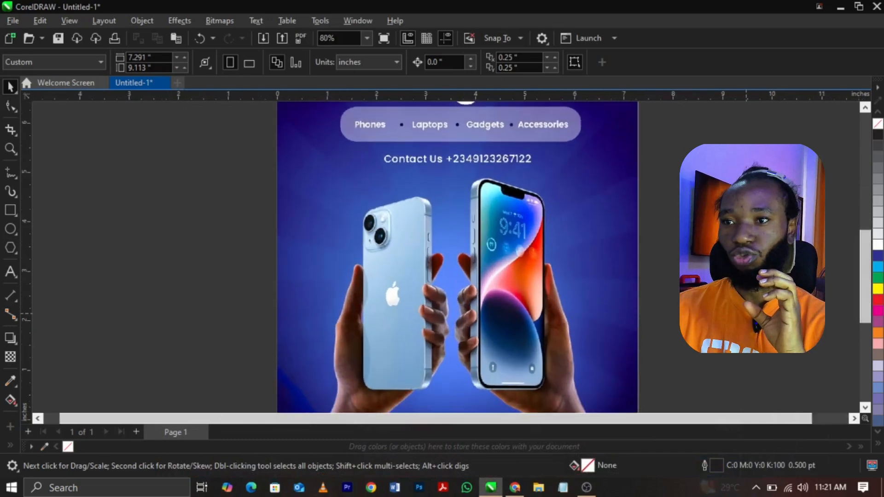
# Scroll over the blue phone flyer in CorelDRAW before going back to Pinterest.
pyautogui.scroll(-3)
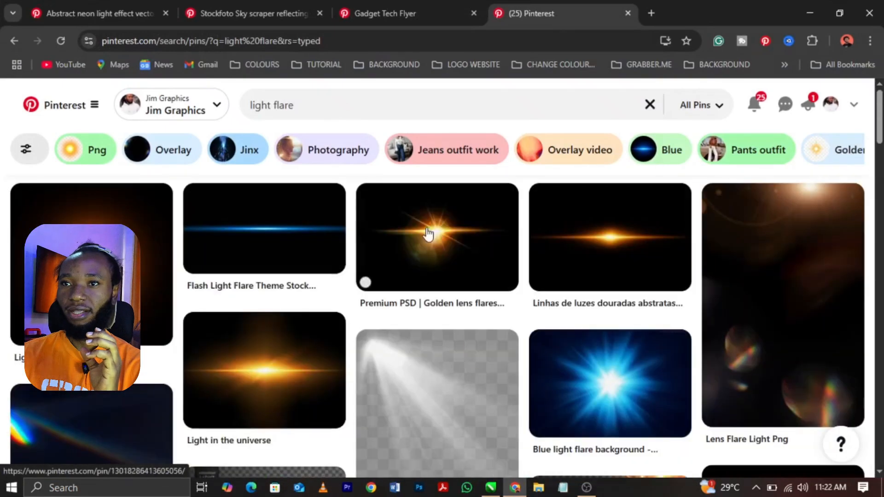
# Open the Blue light flare pin, find the abstract neon light pin, and copy its image.
pyautogui.click(609, 384)
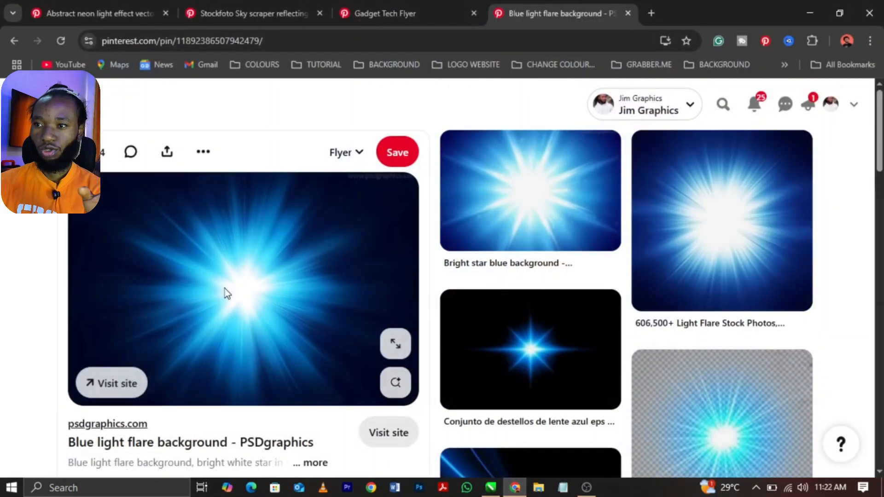
pyautogui.scroll(-3)
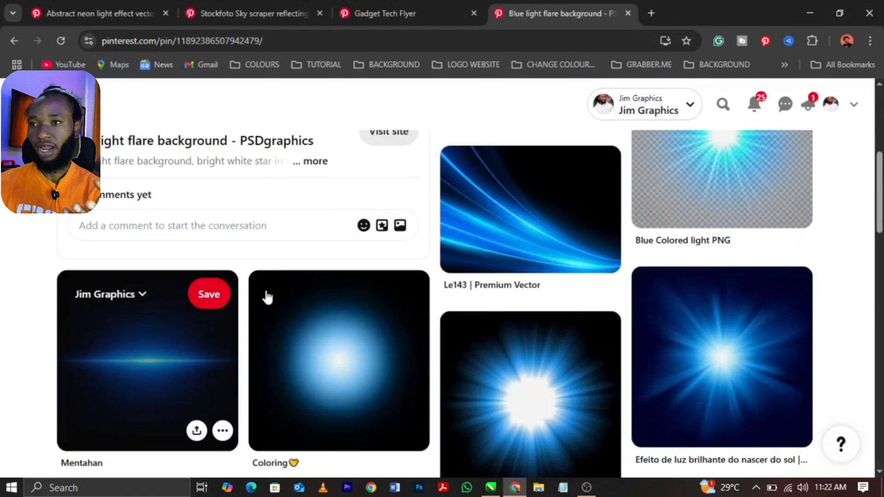
pyautogui.scroll(-3)
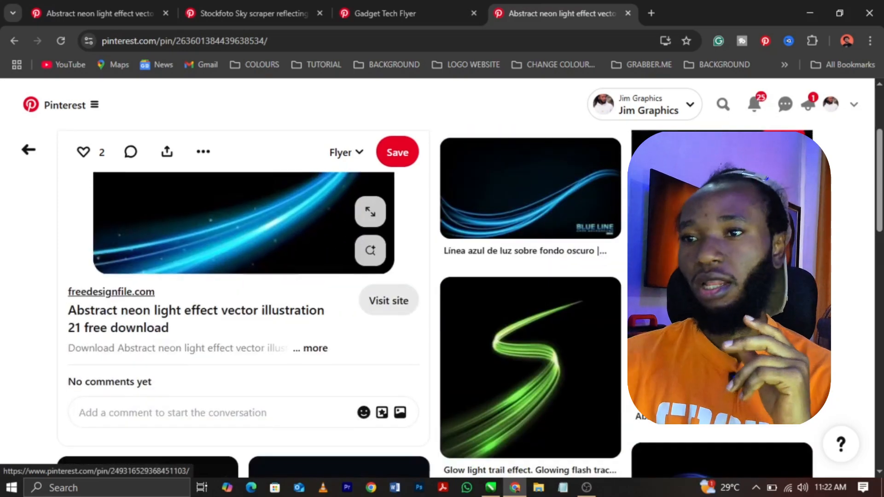
pyautogui.scroll(-3)
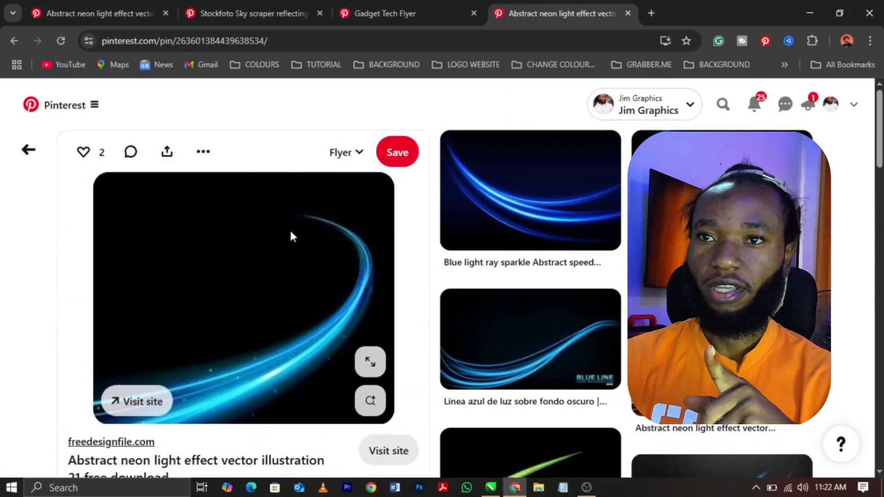
pyautogui.moveTo(202, 152)
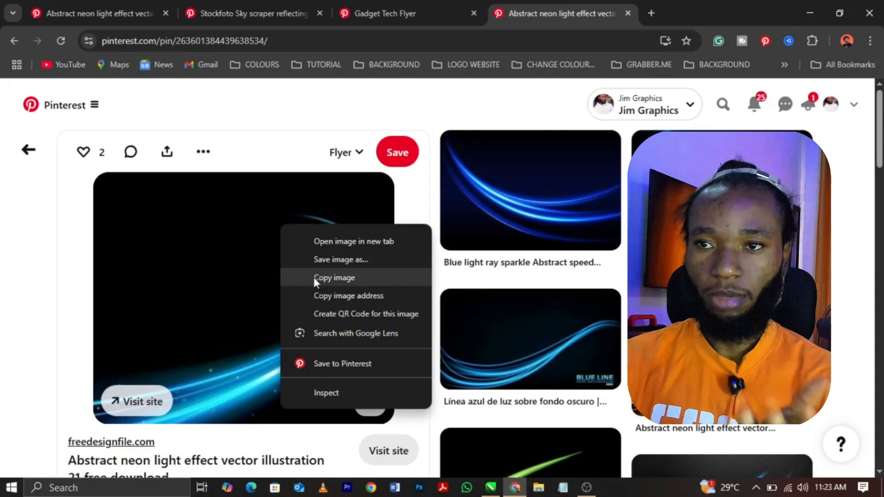
pyautogui.click(335, 277)
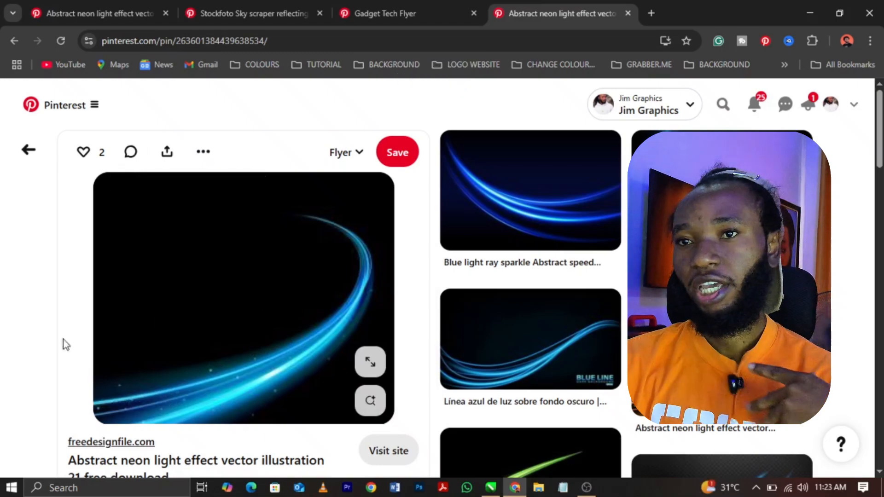
pyautogui.click(490, 487)
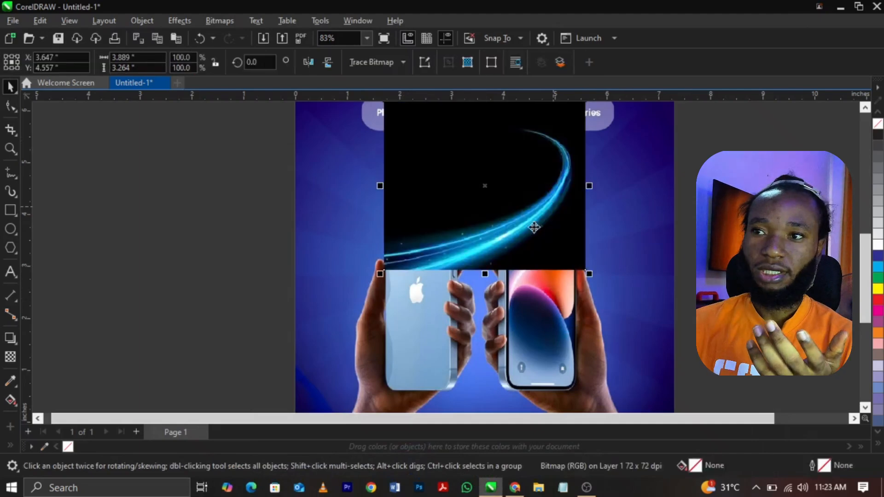
# Drag the pasted neon light streak over the phones, then deselect it.
pyautogui.moveTo(485, 186); pyautogui.dragTo(199, 268)
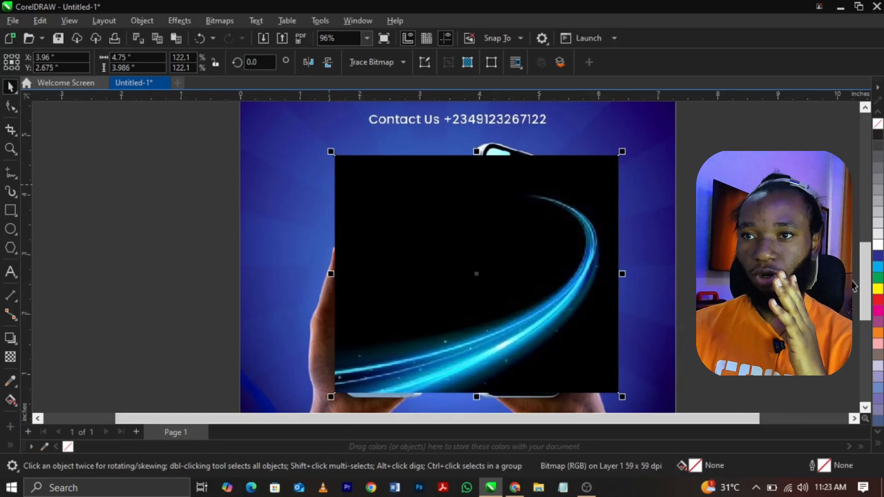
pyautogui.moveTo(10, 357)
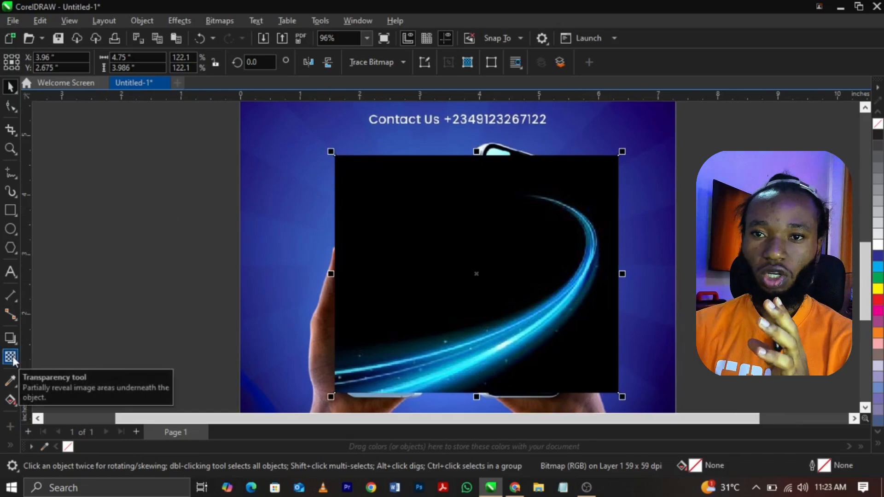
pyautogui.click(11, 356)
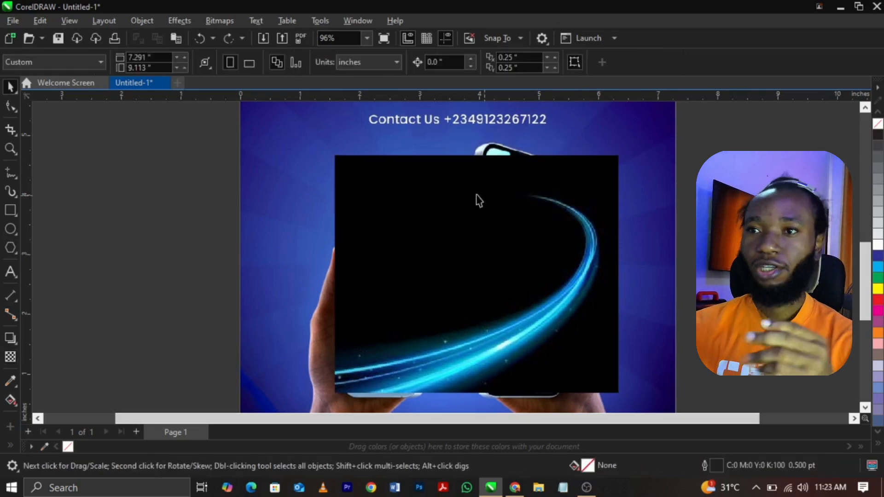
pyautogui.moveTo(620, 186)
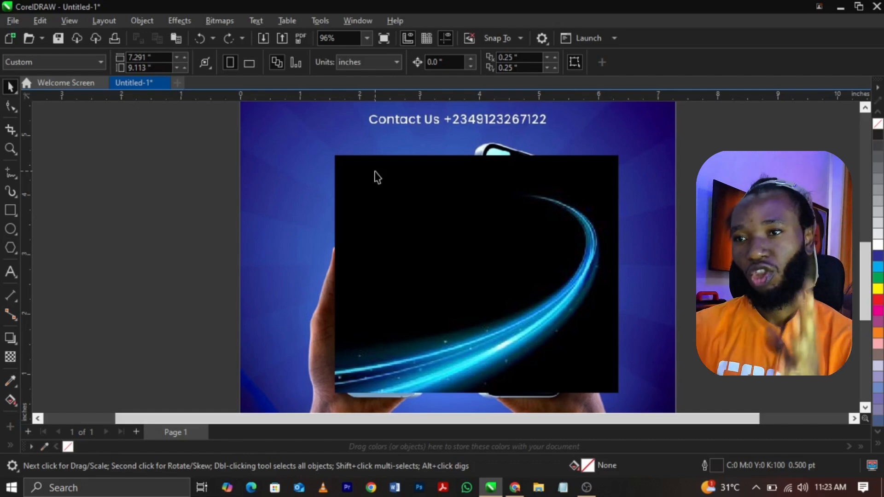
pyautogui.moveTo(10, 356)
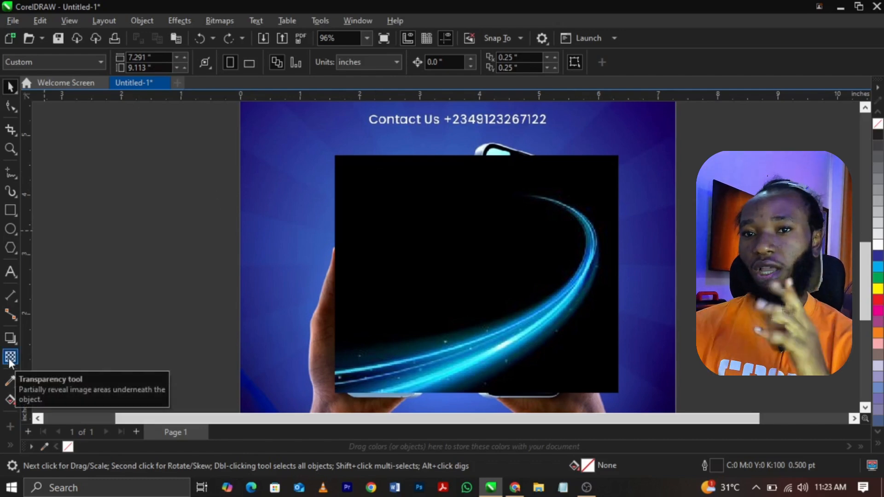
# Give the flare a fountain transparency fade, cancelling a first Convert to Bitmap attempt.
pyautogui.click(10, 357)
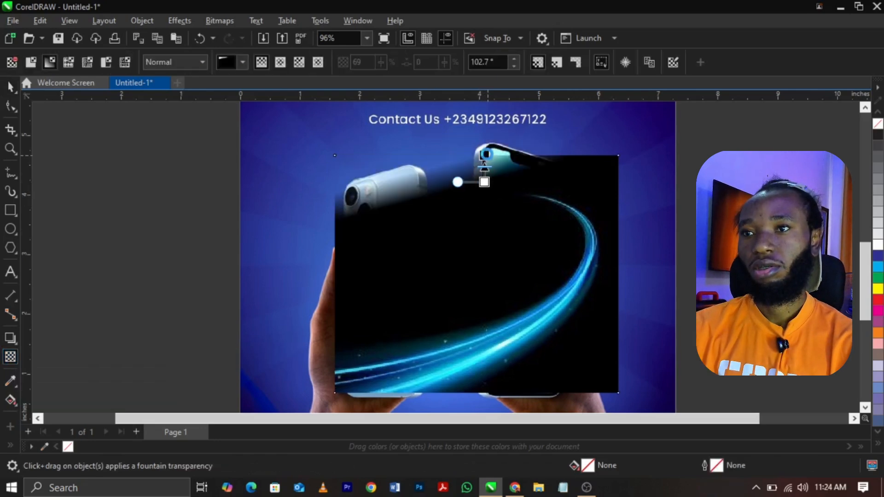
pyautogui.click(219, 21)
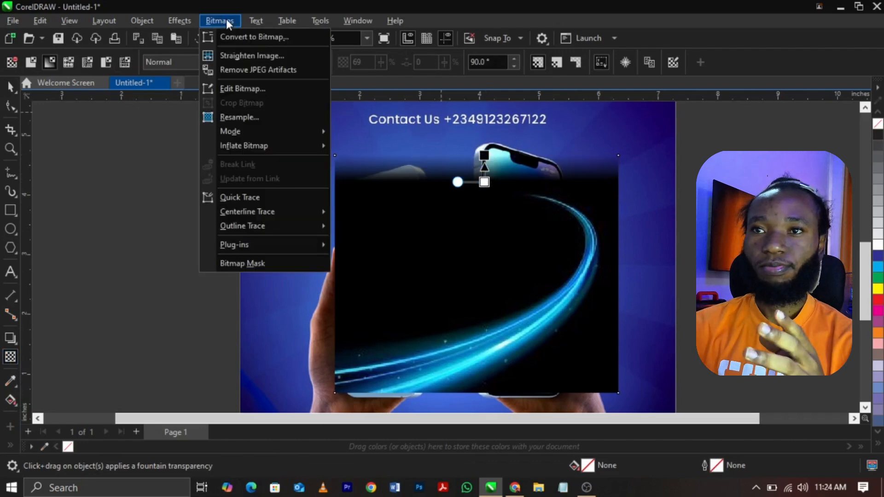
pyautogui.click(254, 37)
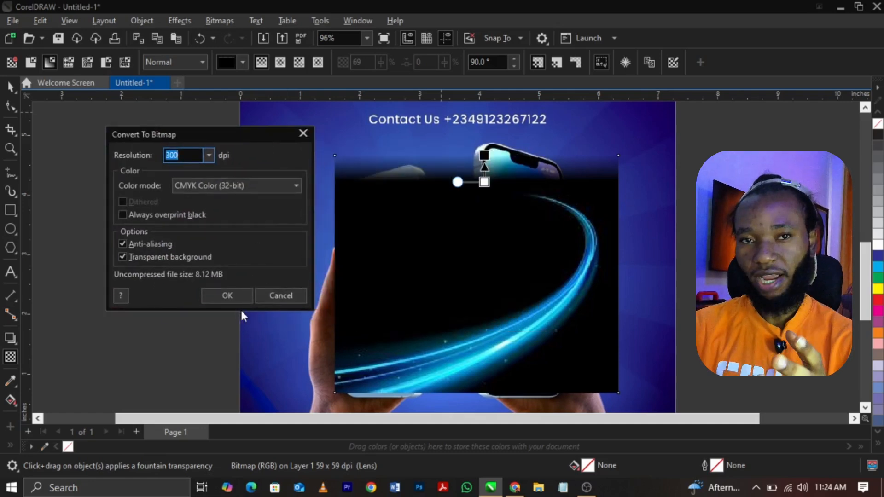
pyautogui.moveTo(648, 205)
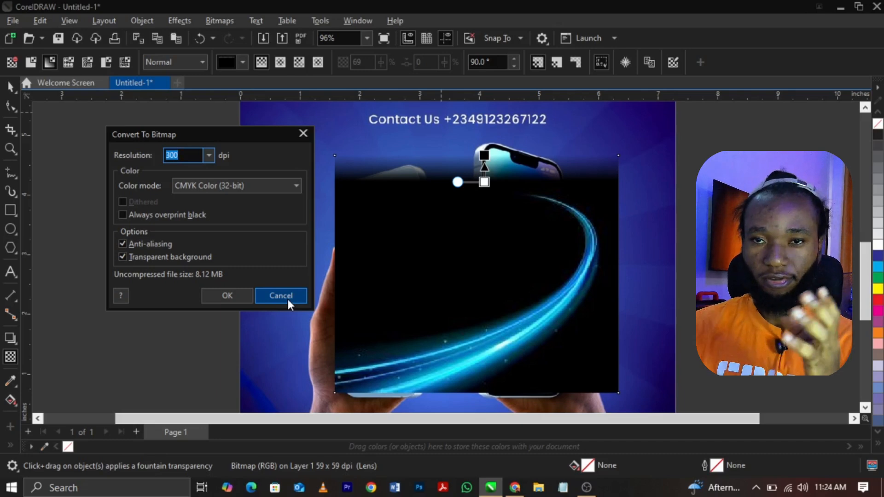
pyautogui.click(281, 296)
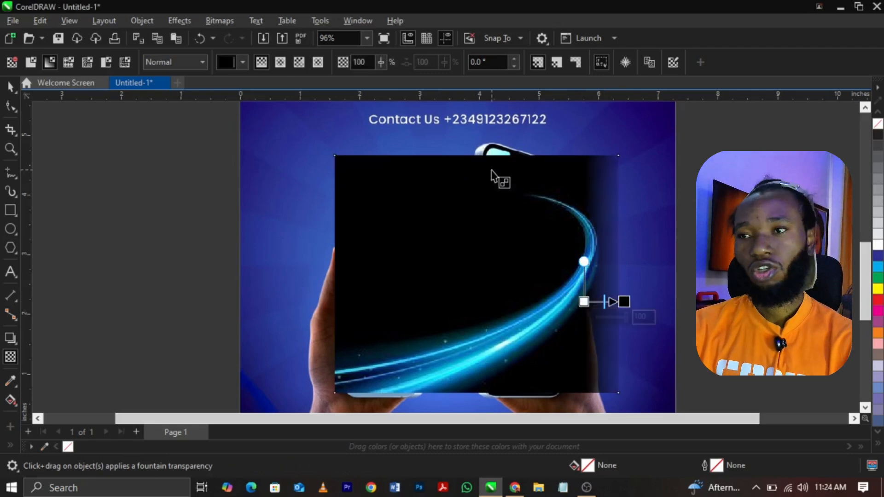
# Convert the faded flare into an RGB Color (24-bit) bitmap.
pyautogui.click(219, 20)
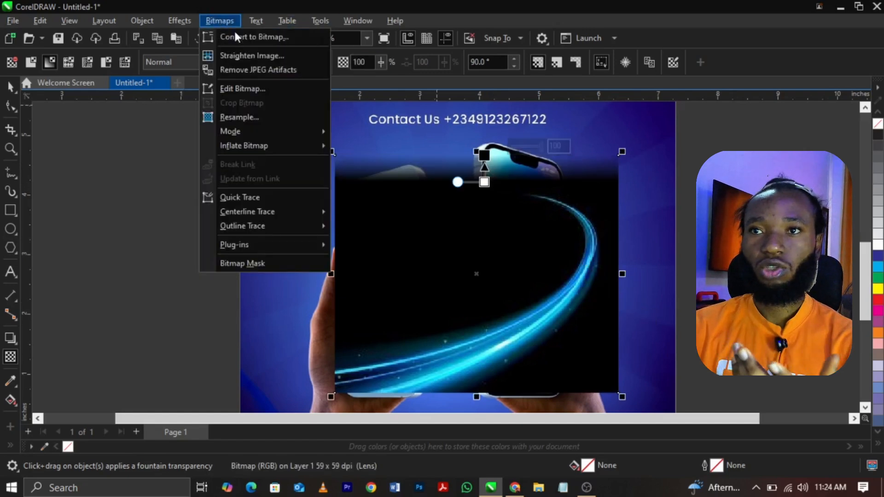
pyautogui.click(254, 37)
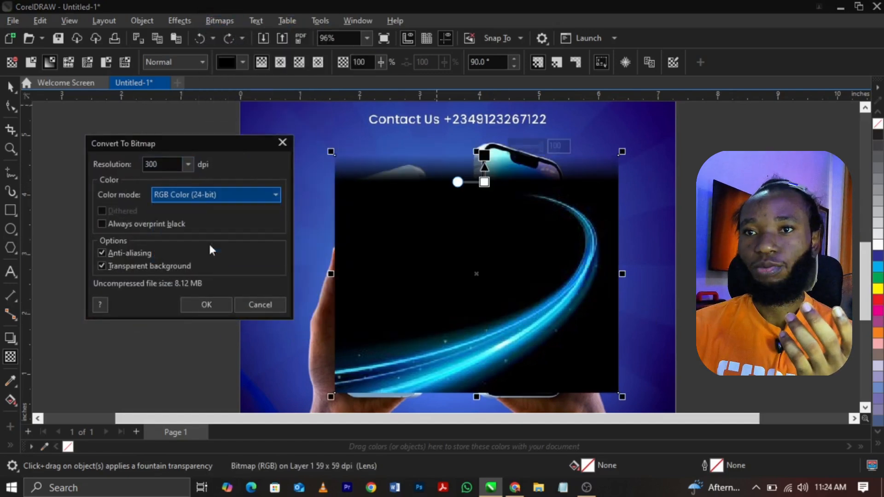
pyautogui.click(260, 305)
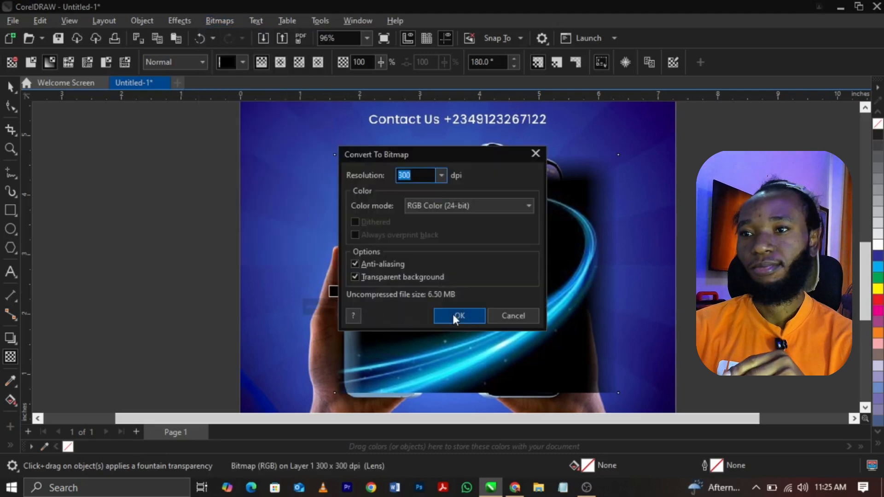
pyautogui.click(459, 316)
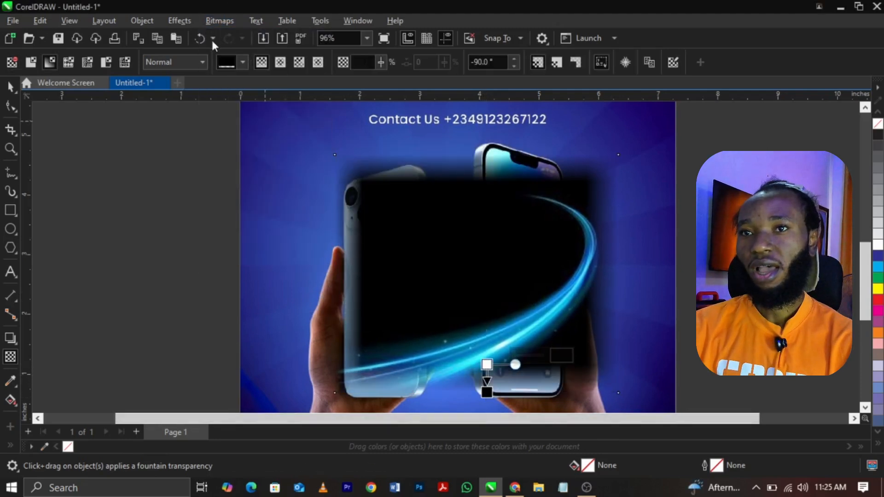
pyautogui.click(220, 20)
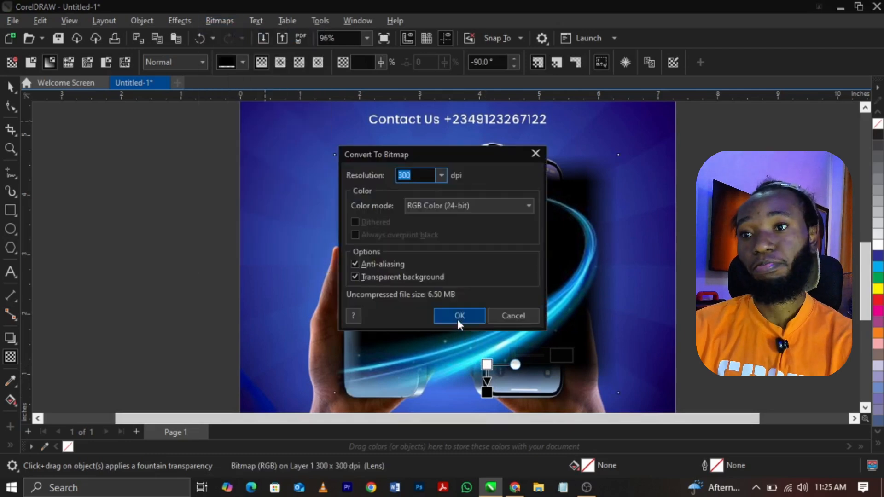
pyautogui.click(459, 316)
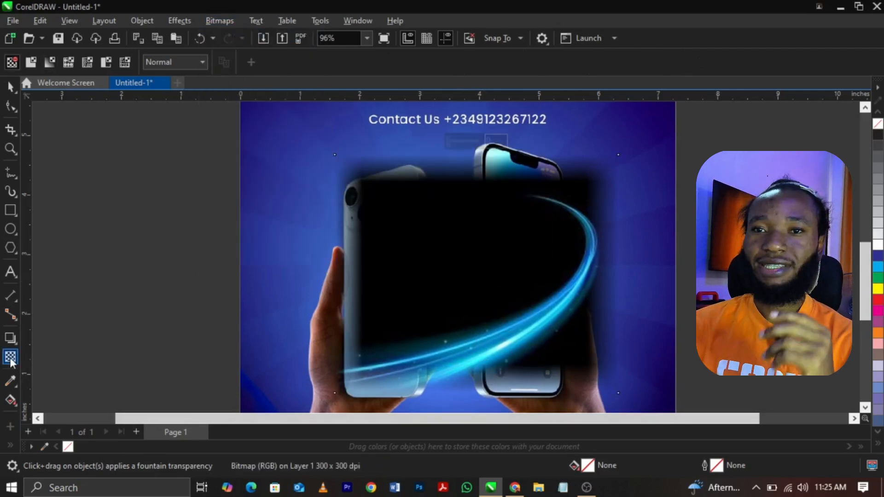
pyautogui.moveTo(11, 359)
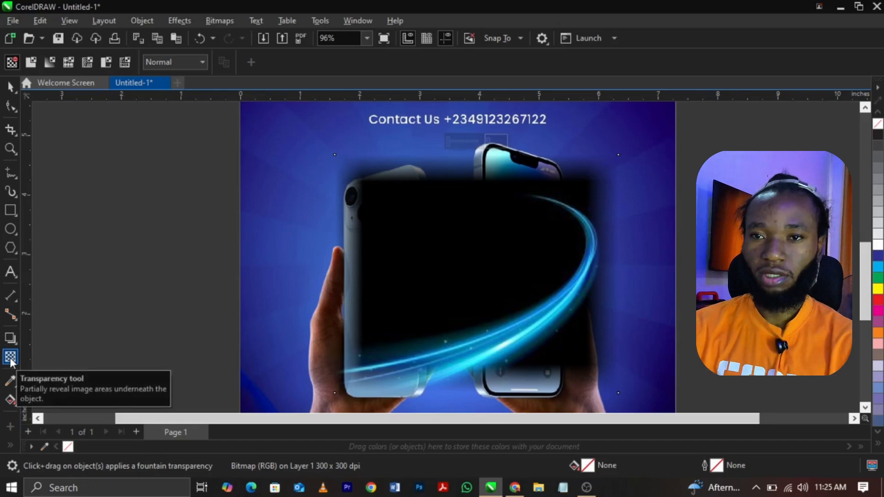
pyautogui.moveTo(194, 68)
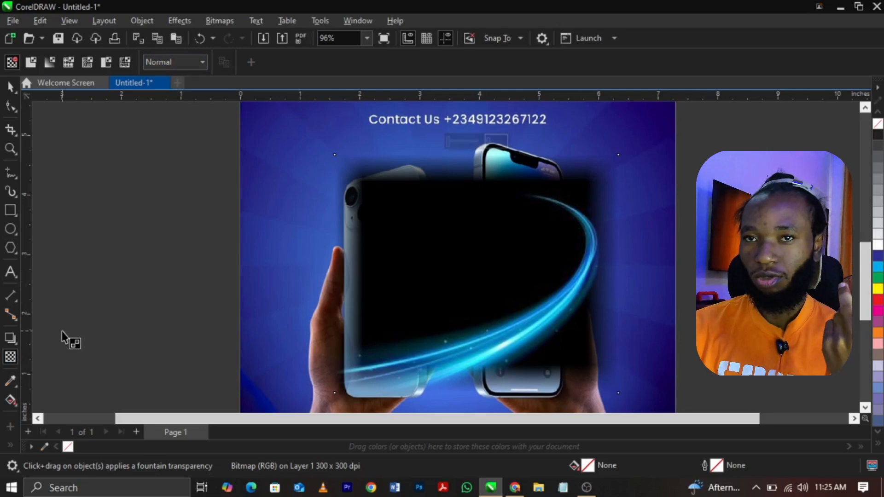
pyautogui.moveTo(192, 62)
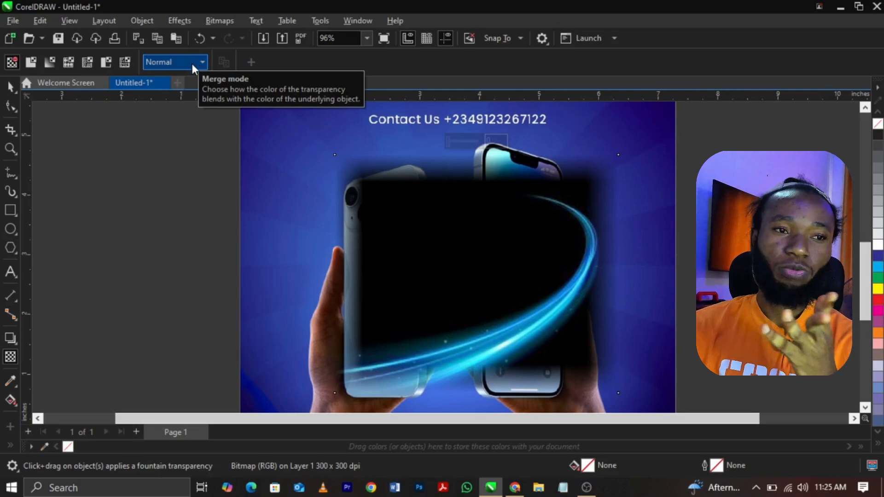
# Set the flare's transparency merge mode to Screen to hide its black background.
pyautogui.click(200, 62)
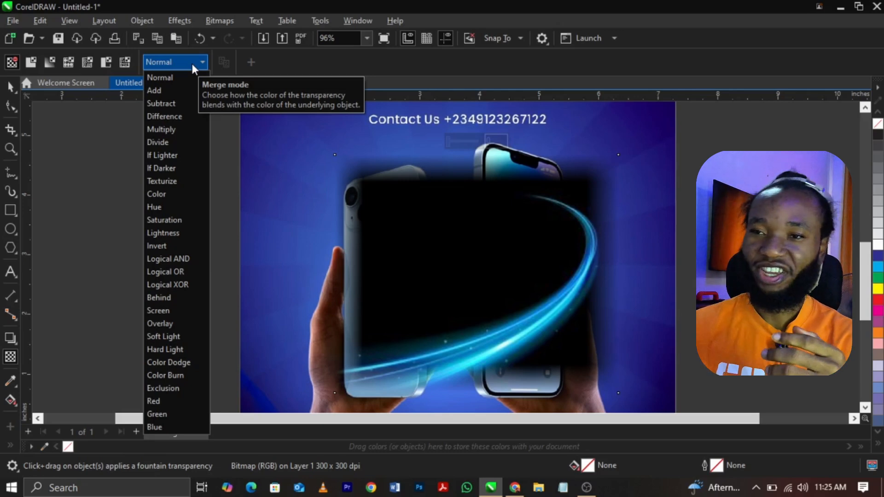
pyautogui.moveTo(158, 311)
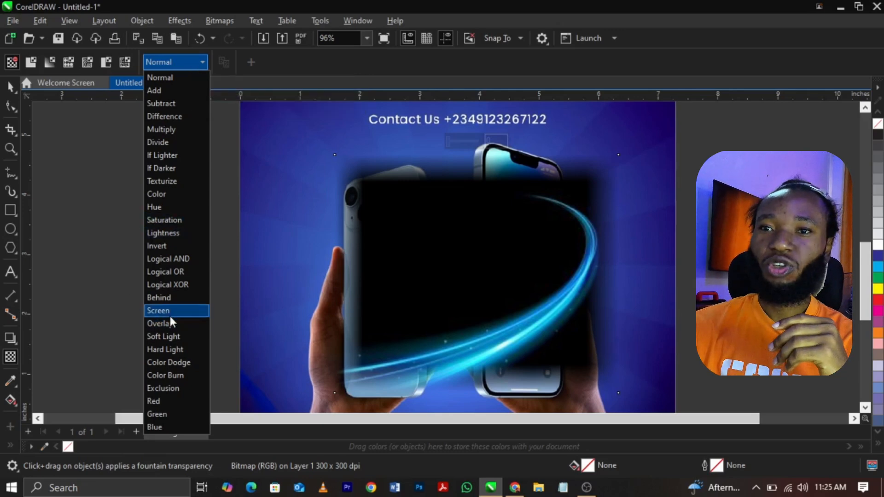
pyautogui.click(158, 311)
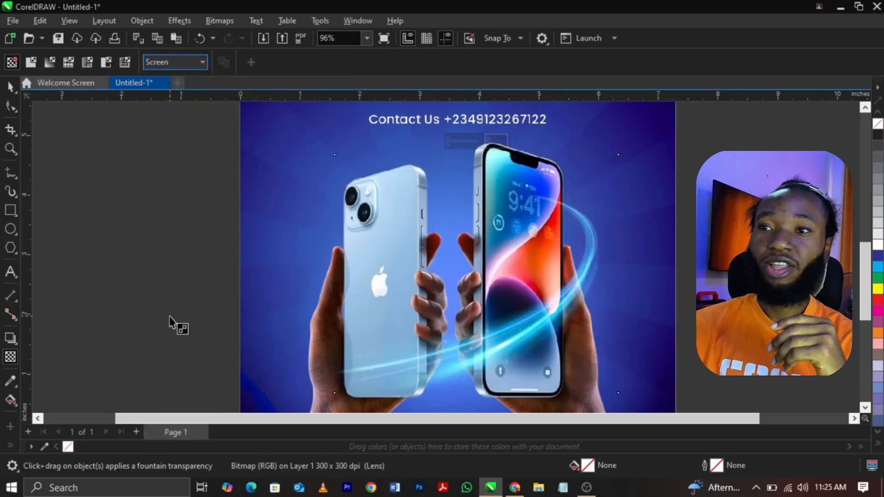